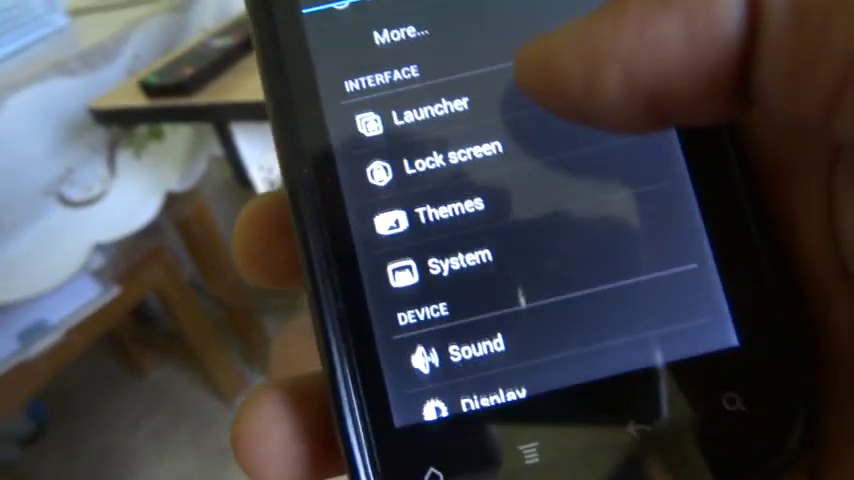
- Bring Accounts & sync into view and open it, listing the Facebook and Google accounts
scroll("down", 3)
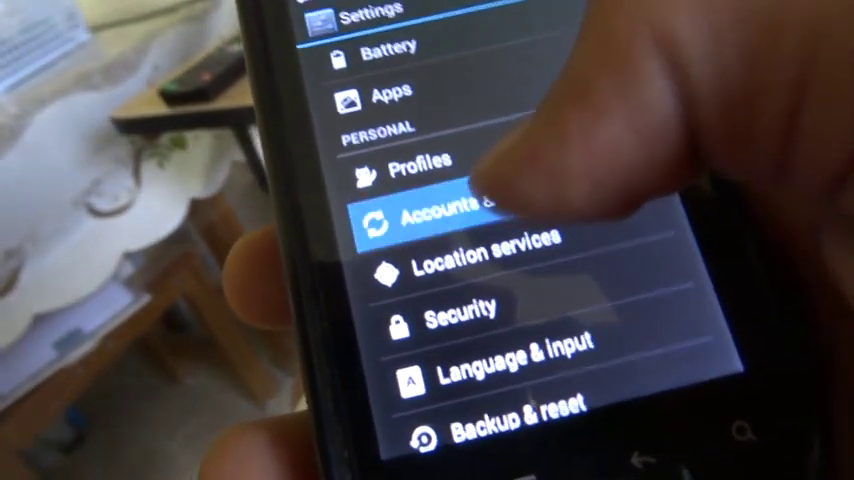
left_click(440, 216)
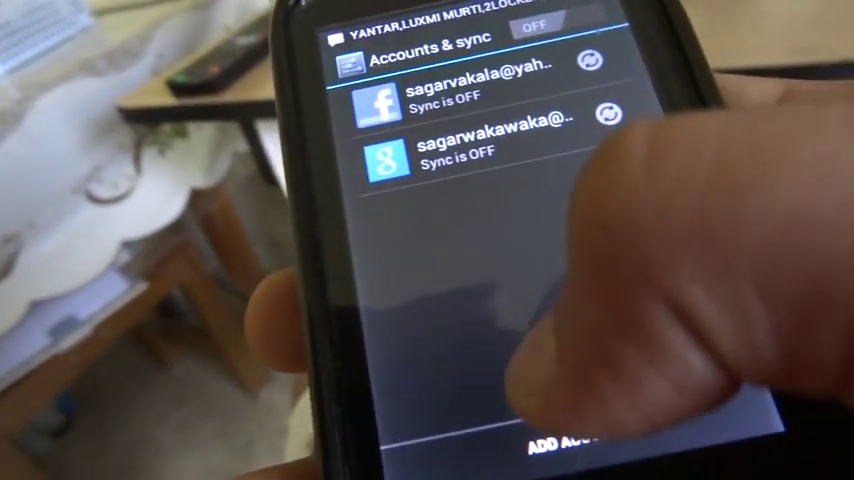